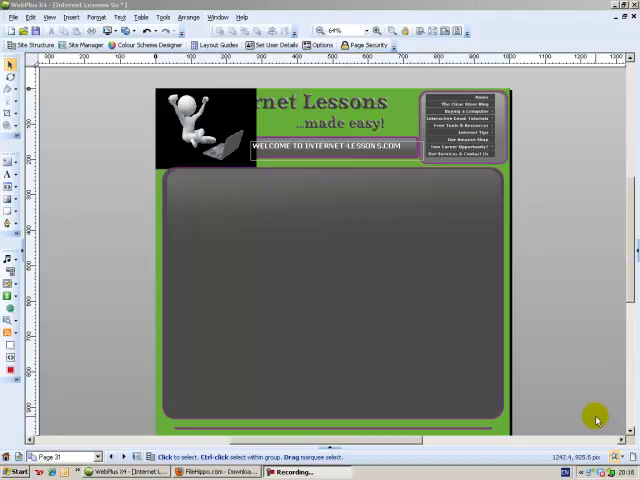
# Bring the Firefox window with the FileHippo download site to the front
pyautogui.click(216, 472)
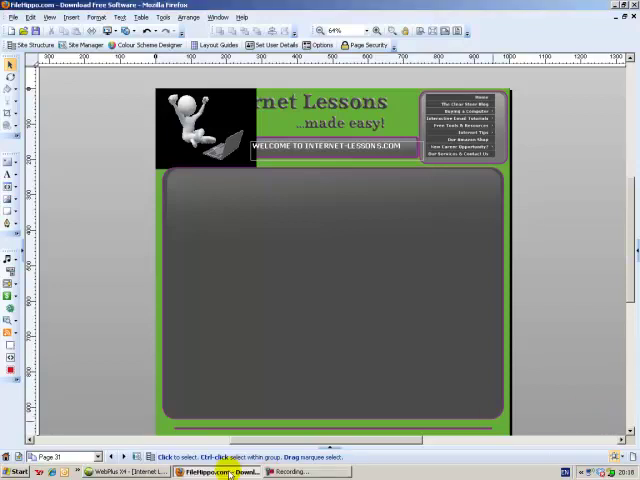
pyautogui.click(212, 472)
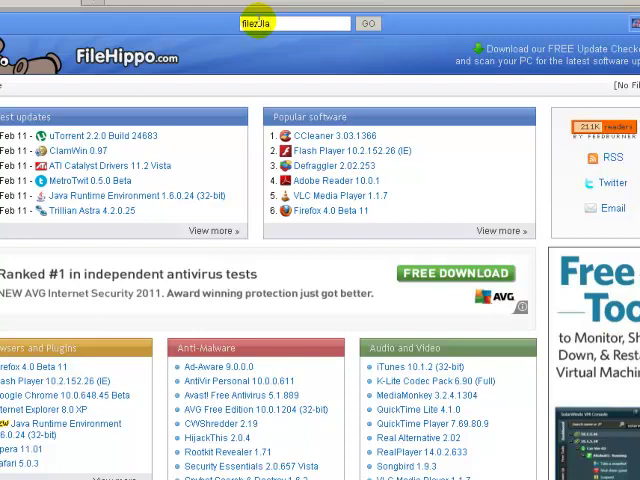
# Return to the Internet Lessons page design in WebPlus X4
pyautogui.click(368, 24)
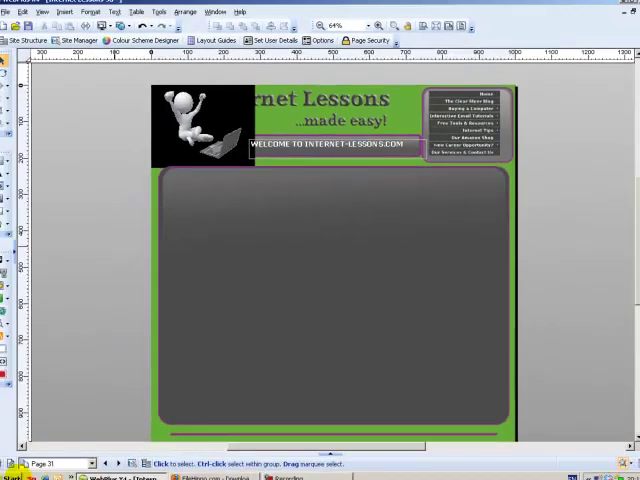
# Launch FileZilla from the Start menu's program list
pyautogui.click(18, 472)
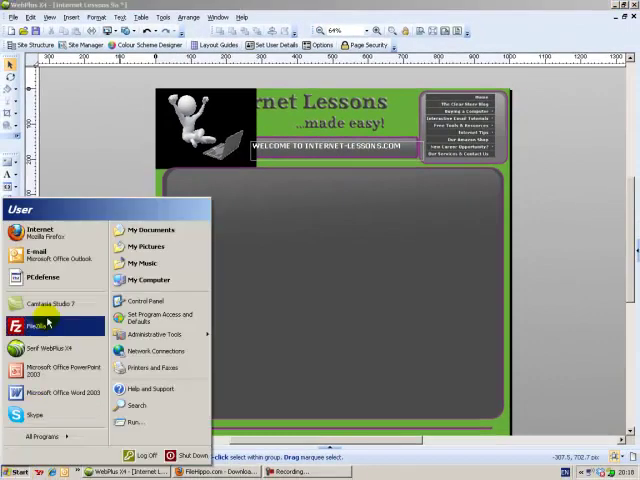
pyautogui.click(50, 324)
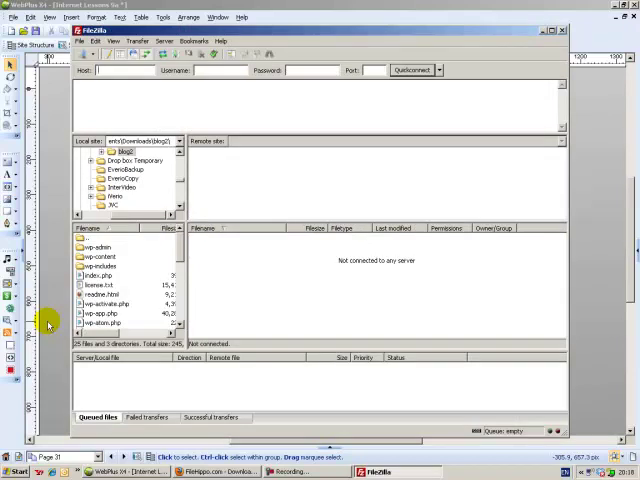
pyautogui.moveTo(184, 302)
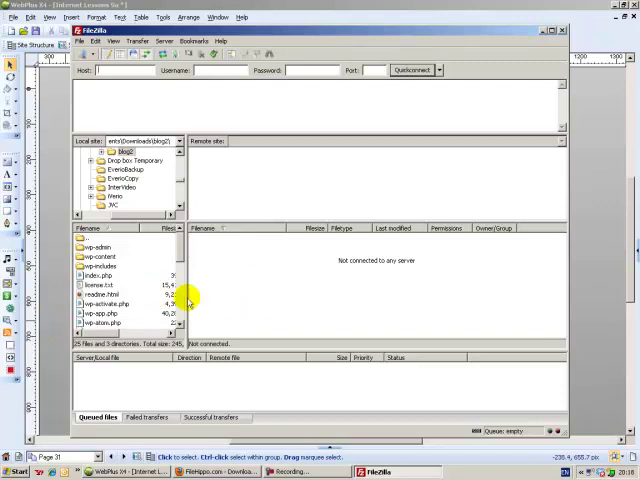
pyautogui.moveTo(240, 300)
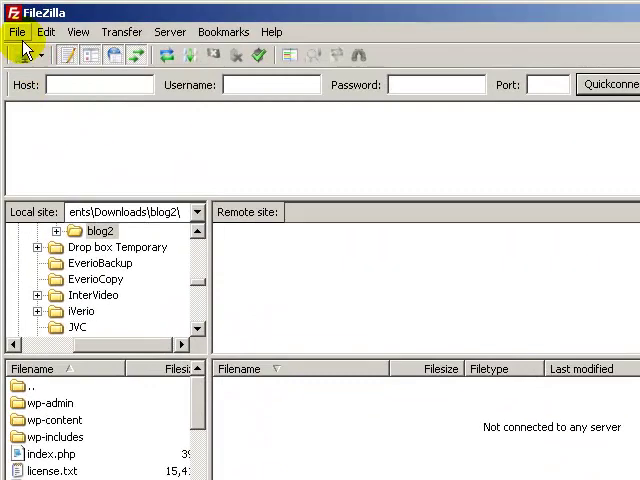
# Connect to the saved Internet Lessons site through the Site Manager
pyautogui.click(16, 32)
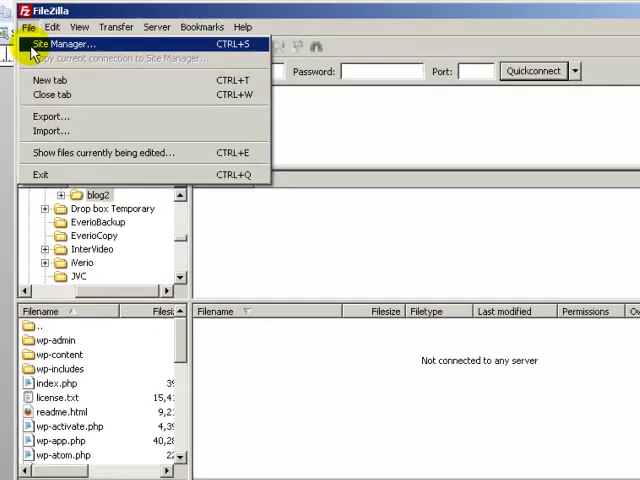
pyautogui.click(64, 44)
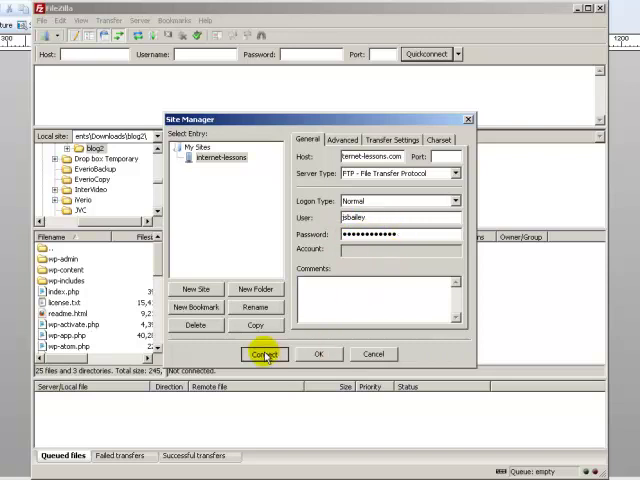
pyautogui.click(264, 354)
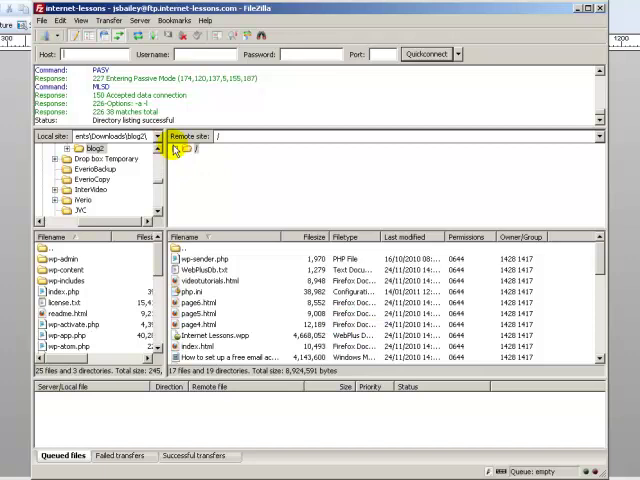
# Open the remote public_html folder on the server, then return to WebPlus
pyautogui.click(174, 148)
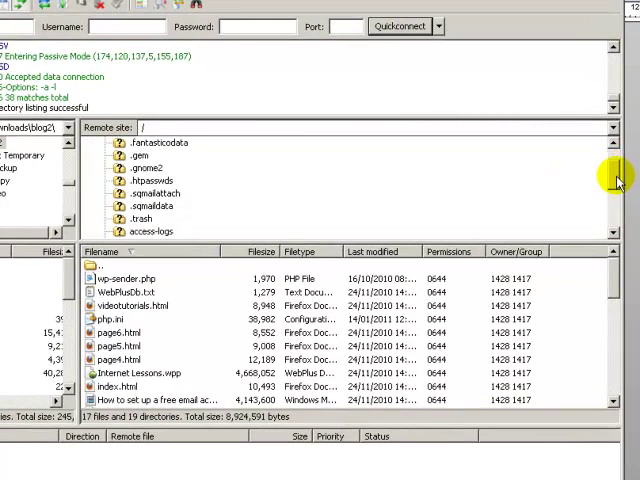
pyautogui.scroll(-3)
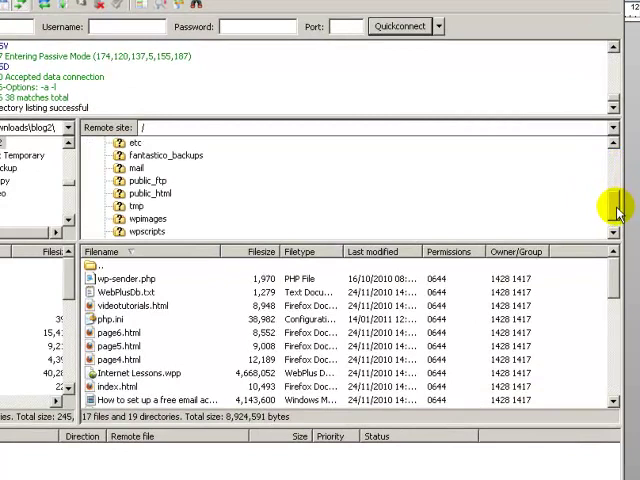
pyautogui.click(144, 220)
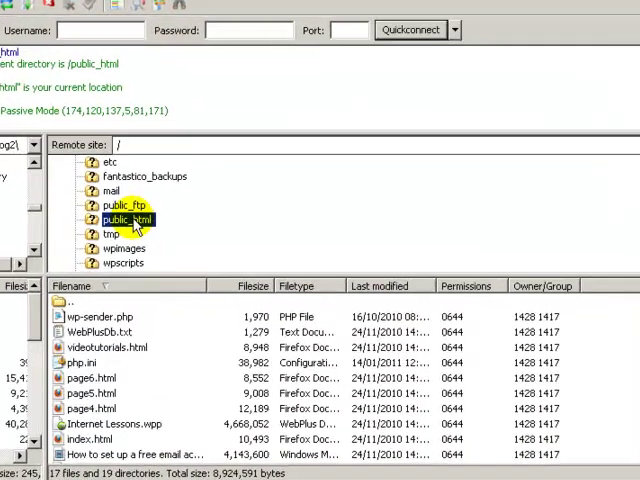
pyautogui.doubleClick(128, 218)
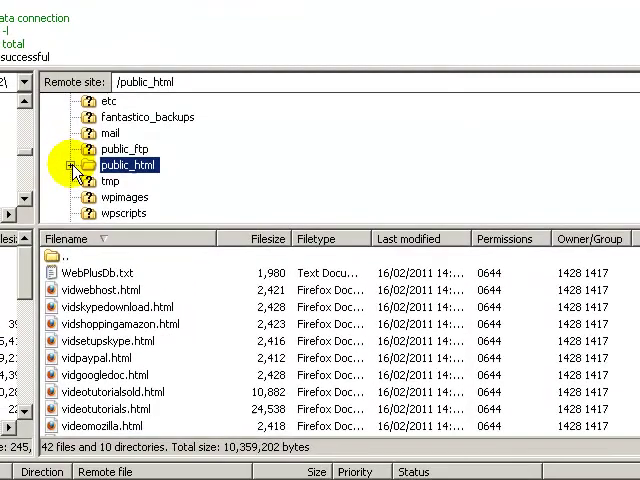
pyautogui.click(68, 164)
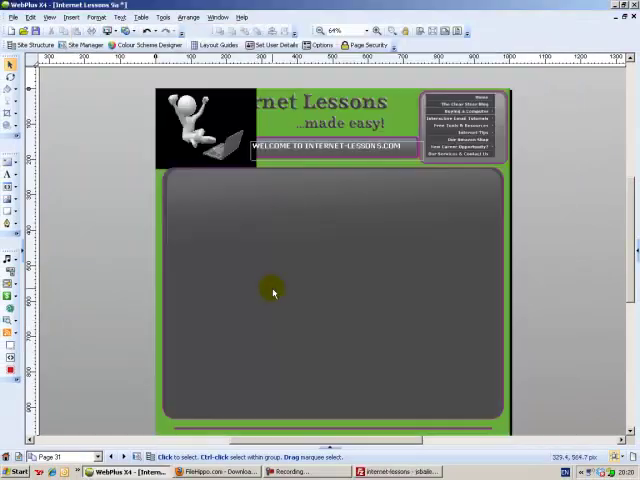
pyautogui.moveTo(260, 328)
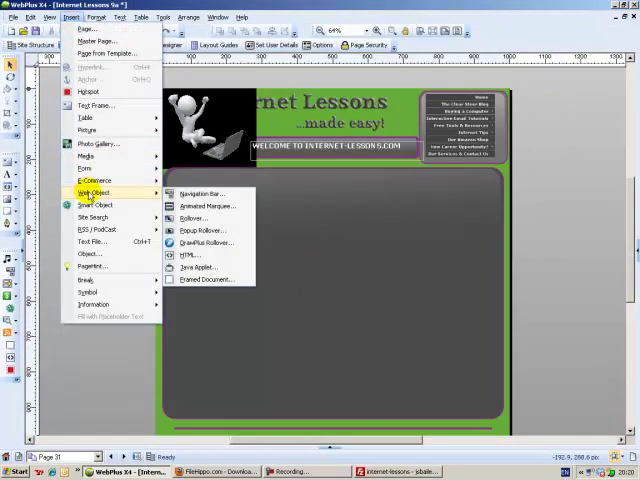
pyautogui.moveTo(204, 280)
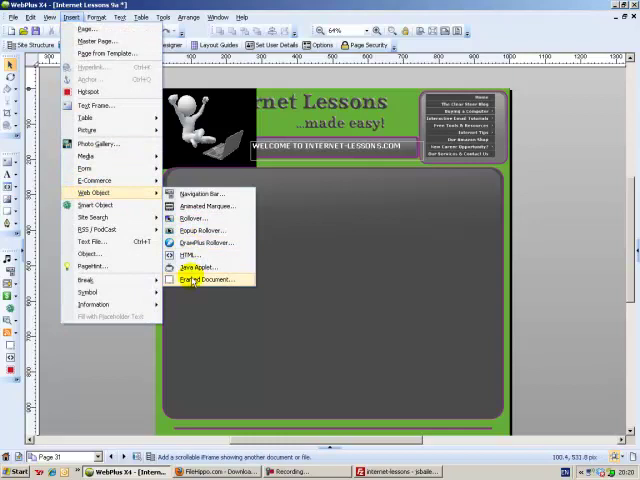
# Insert a framed document drawn across the gray content panel and bring up its settings
pyautogui.click(204, 280)
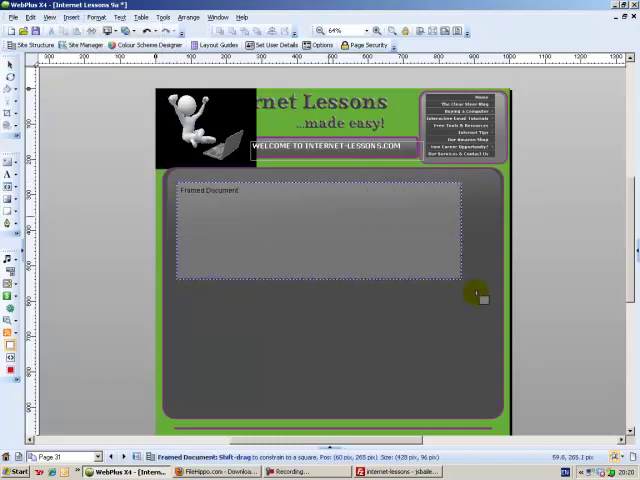
pyautogui.moveTo(478, 292); pyautogui.dragTo(496, 420)
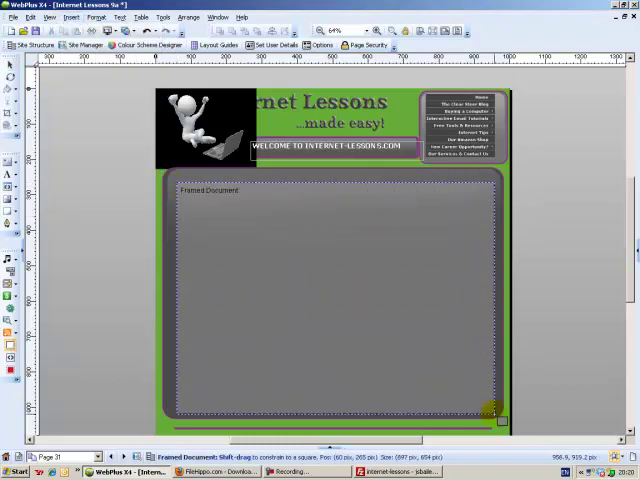
pyautogui.doubleClick(330, 290)
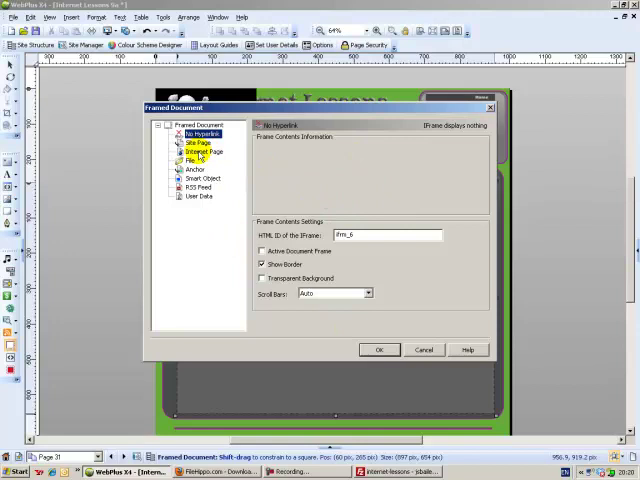
pyautogui.click(204, 152)
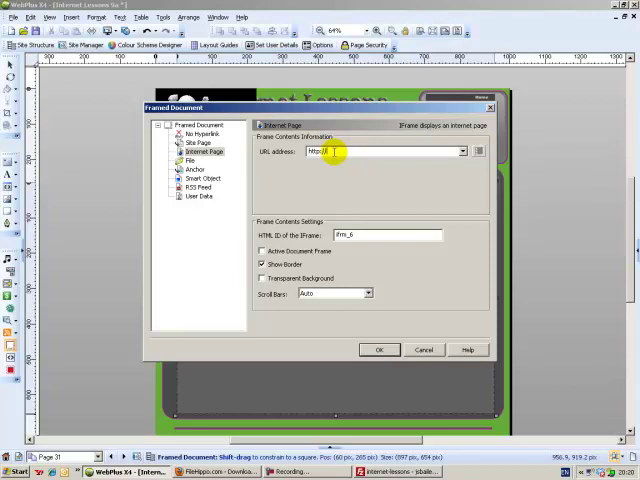
pyautogui.write('internet-lessons')
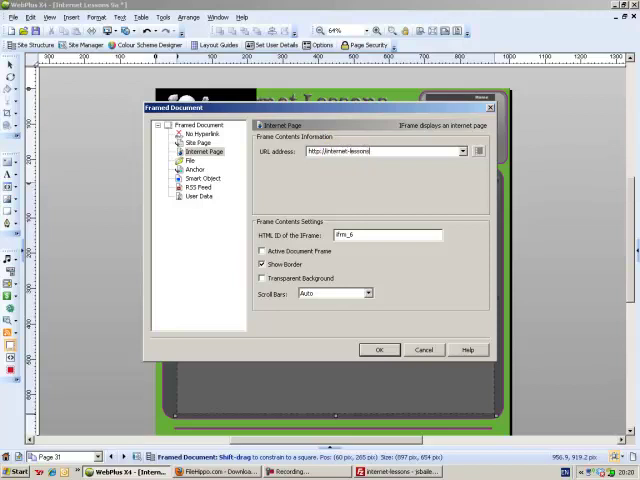
pyautogui.write('.com/')
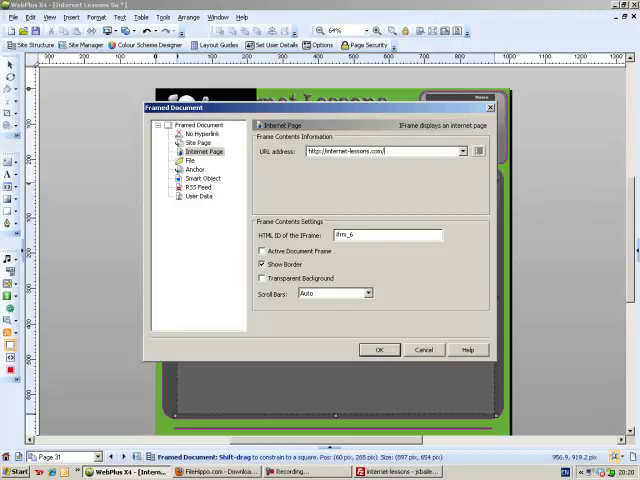
pyautogui.write('/blog')
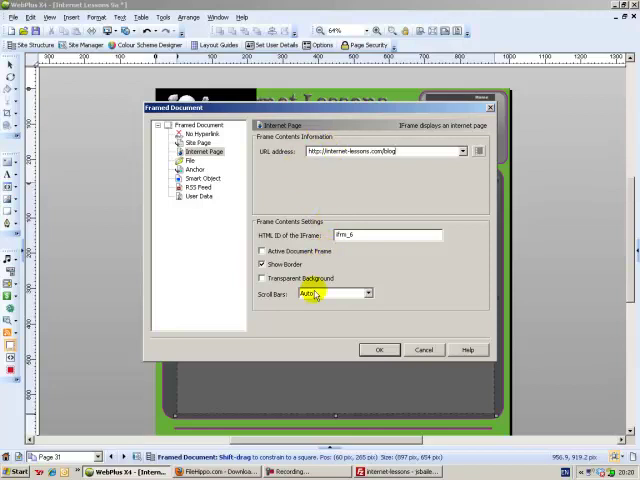
pyautogui.click(380, 348)
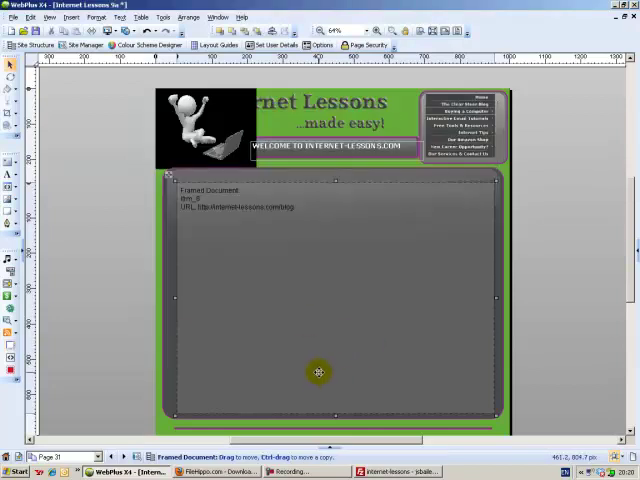
pyautogui.moveTo(224, 246)
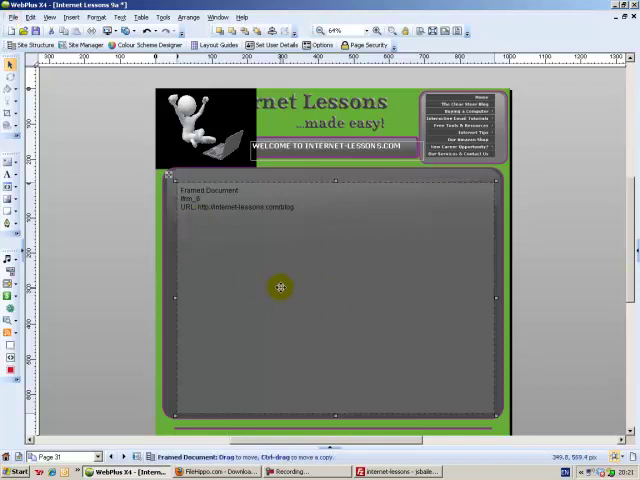
# Preview the page in the web browser via the File menu
pyautogui.click(10, 16)
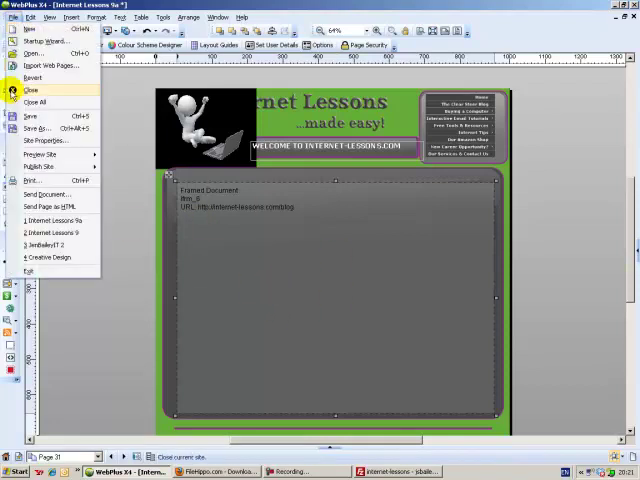
pyautogui.click(38, 148)
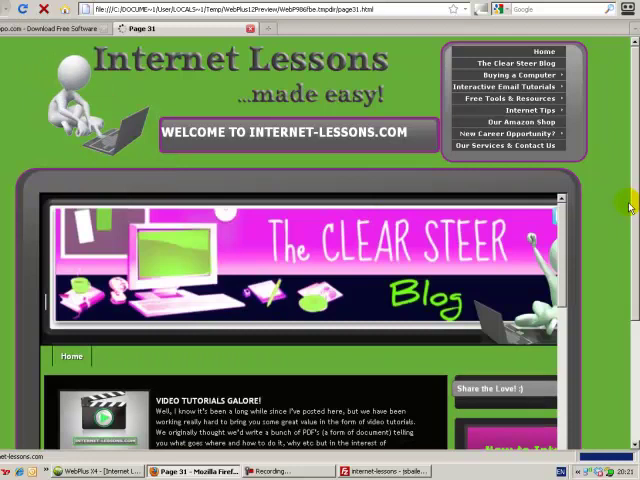
# Scroll down and back up through the Clear Steer blog in the Firefox preview
pyautogui.scroll(-3)
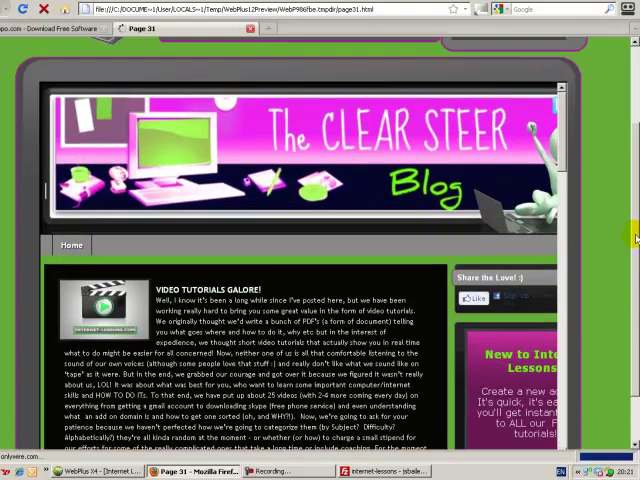
pyautogui.scroll(3)
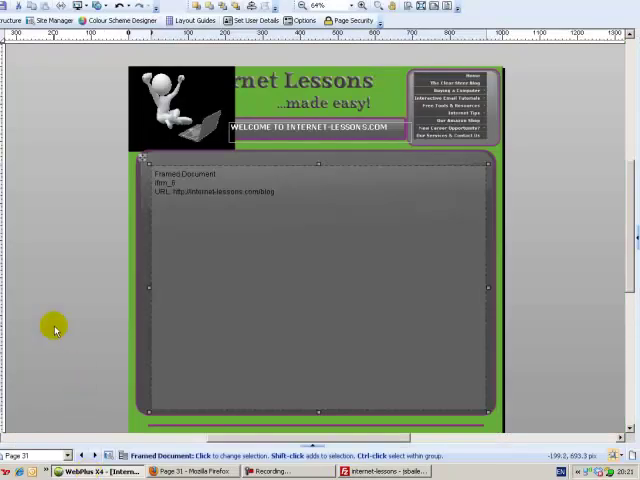
pyautogui.moveTo(56, 290)
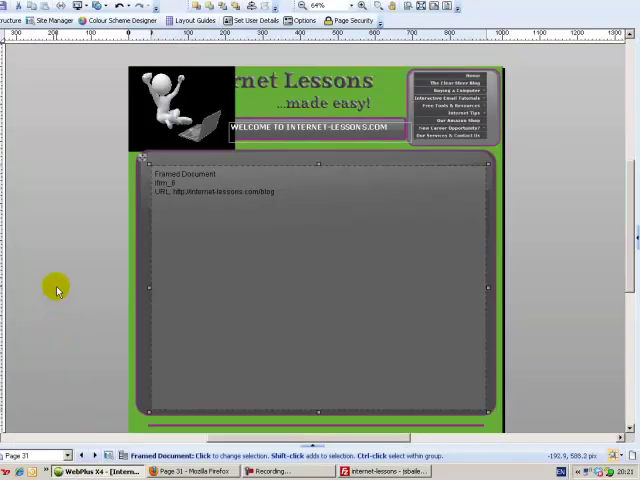